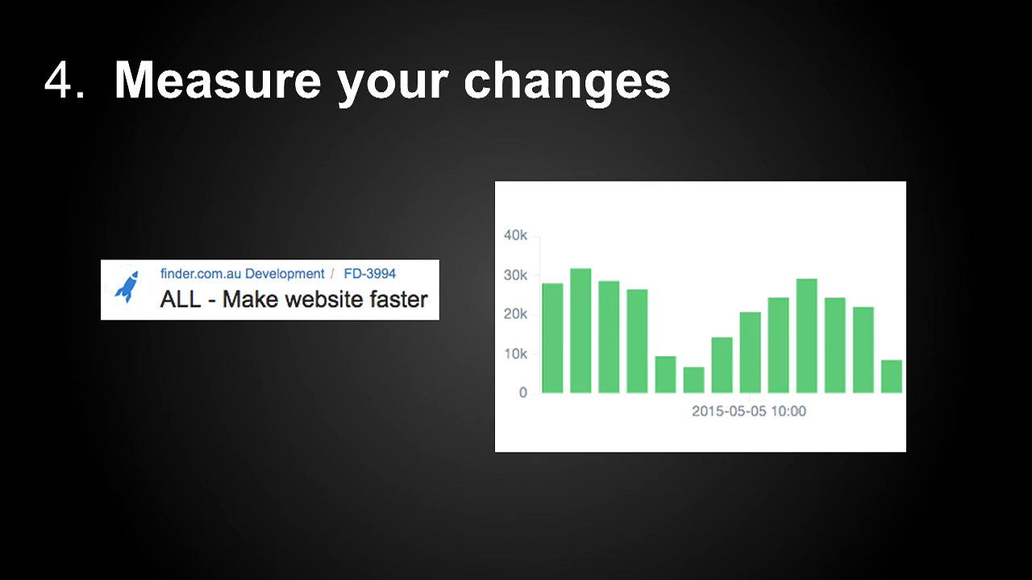
key(Right)
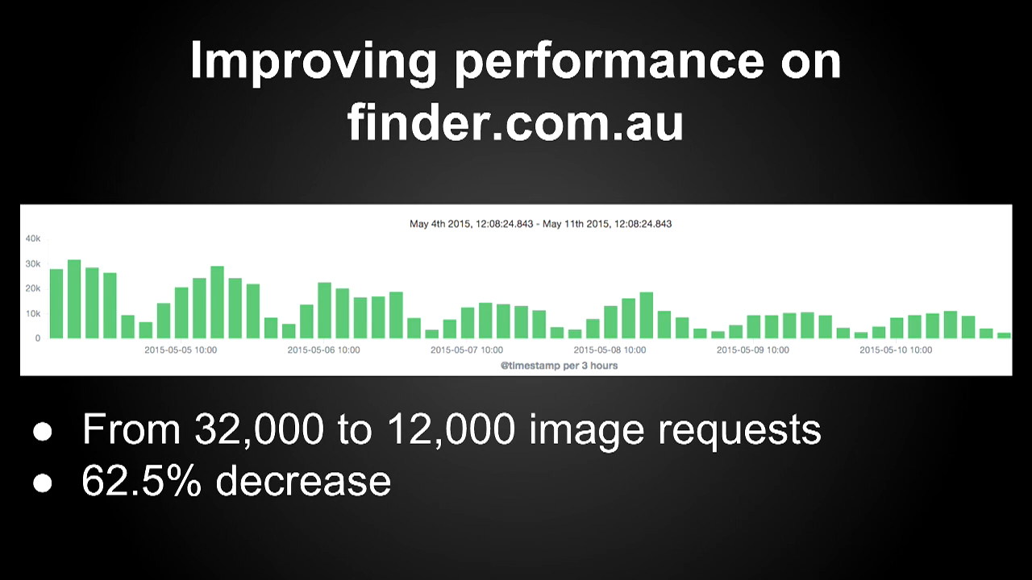
key(Right)
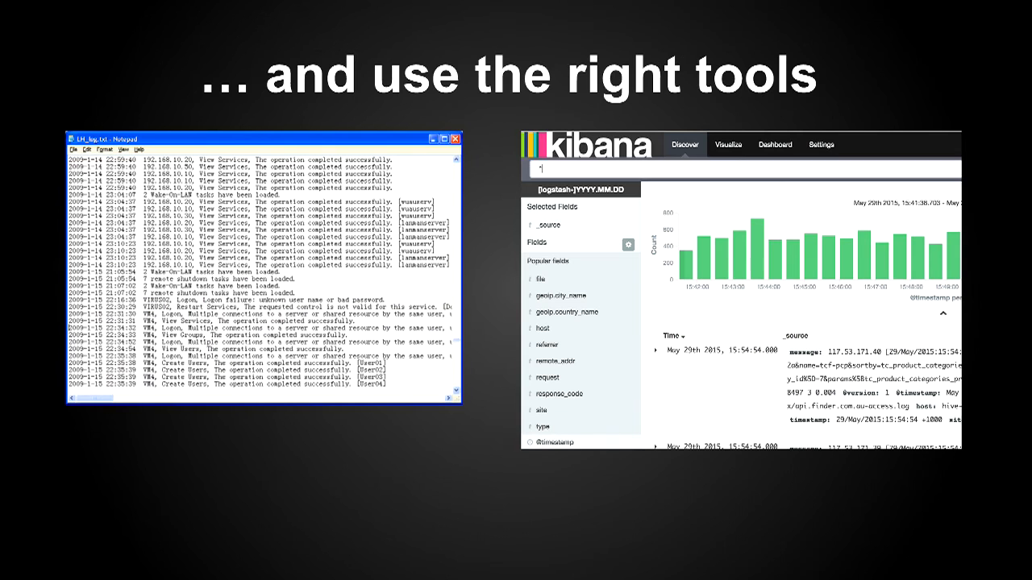